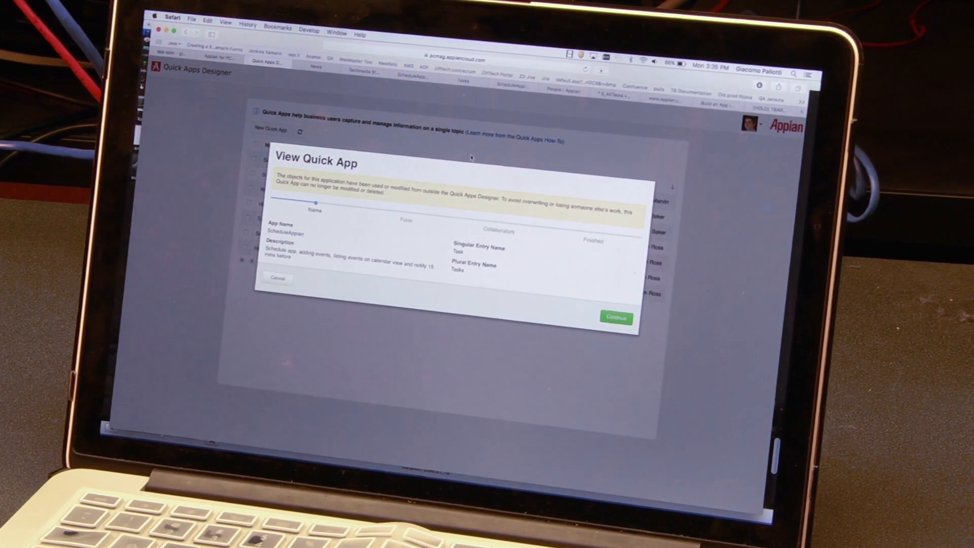
- Bring up the empty Add New Task form from the Actions area of the ScheduleAppian quick app
{"action": "left_click", "coordinate": [616, 317]}
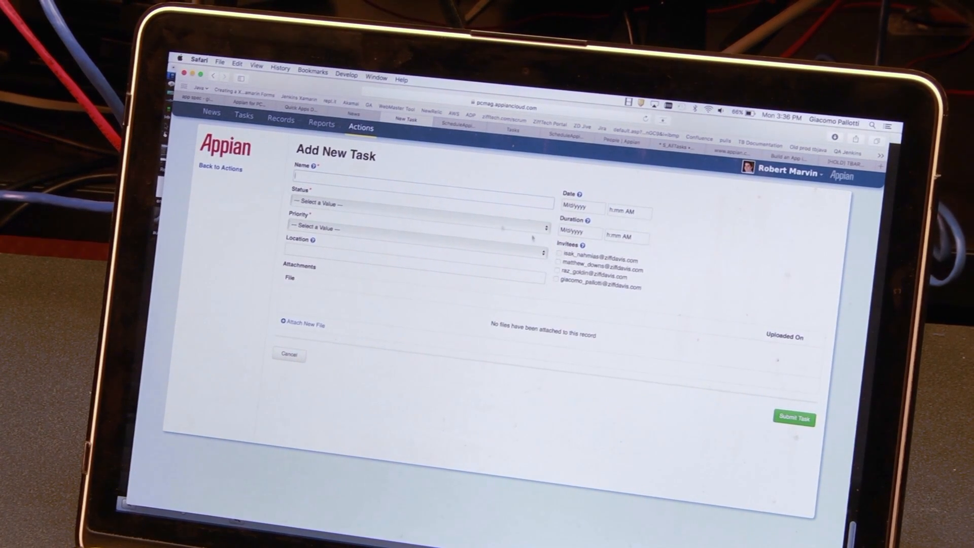
- Show the Tasks record list with its three tasks, their statuses, priorities and creator
{"action": "left_click", "coordinate": [281, 120]}
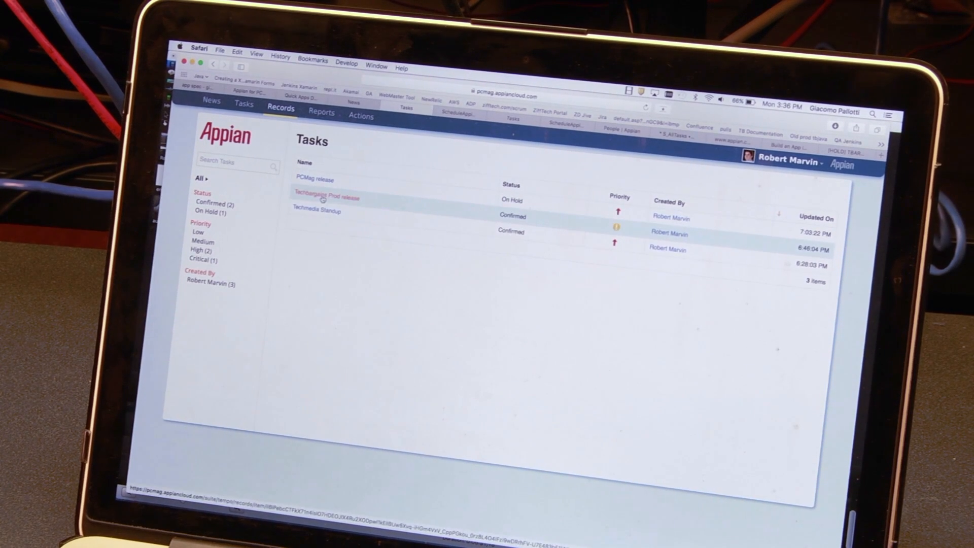
- Show the Tasks ScheduleAppian report's charts by creator, month, status and priority and its Task Details grid
{"action": "left_click", "coordinate": [316, 211]}
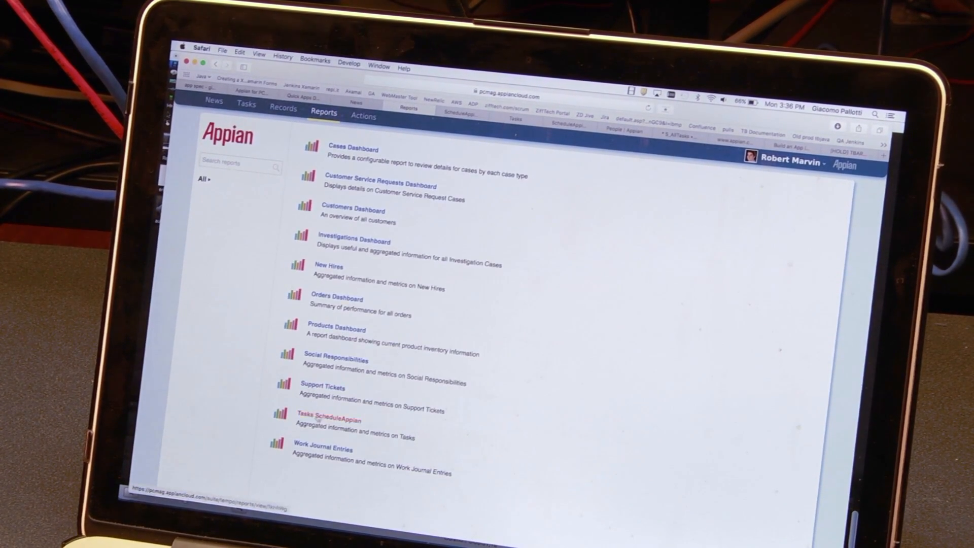
{"action": "left_click", "coordinate": [332, 420]}
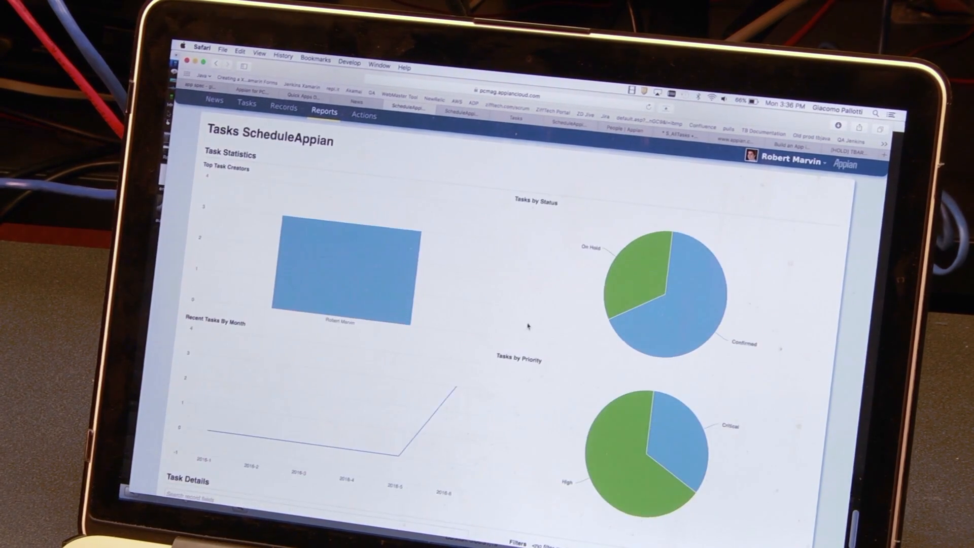
{"action": "scroll", "scroll_direction": "down", "scroll_amount": 3}
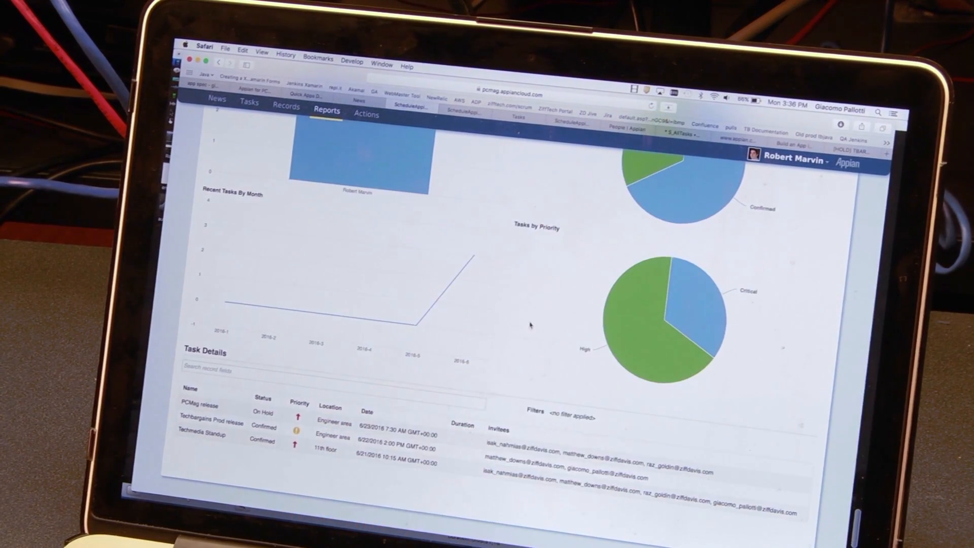